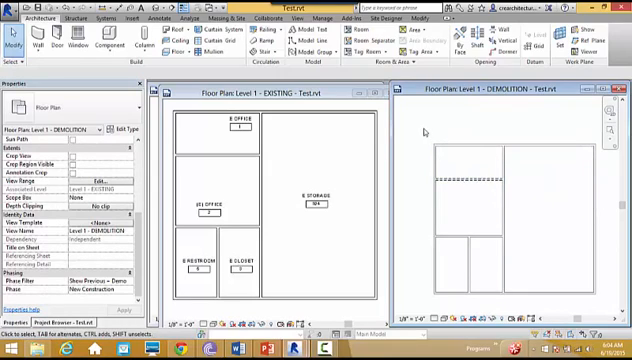
pyautogui.moveTo(419, 131)
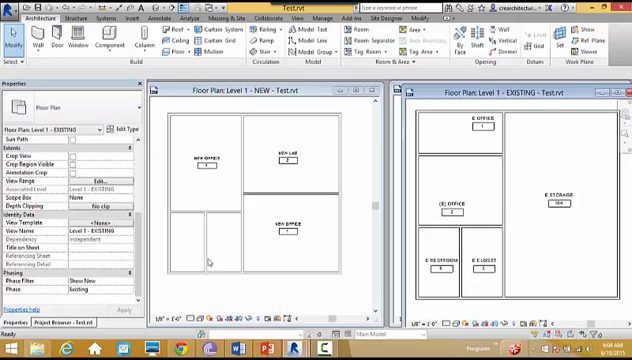
pyautogui.moveTo(213, 263)
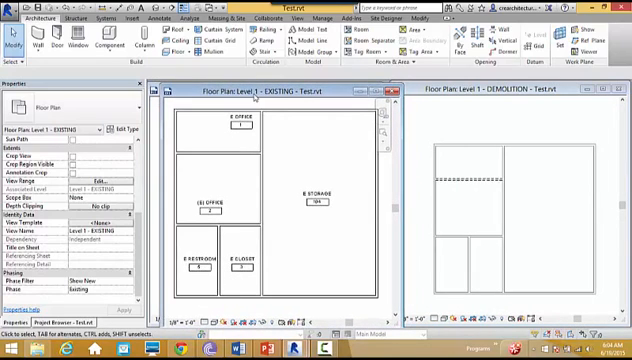
pyautogui.moveTo(230, 246)
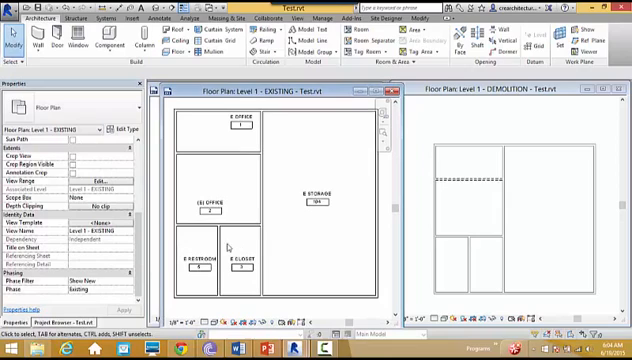
pyautogui.moveTo(250, 290)
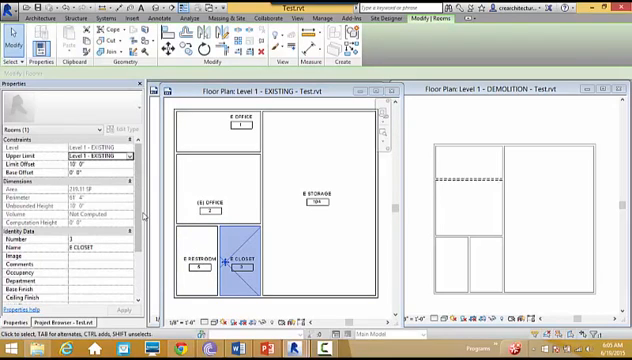
# Step: Run the DemoTags Dynamo graph to copy existing room tags into the demolition plan
pyautogui.scroll(-3)
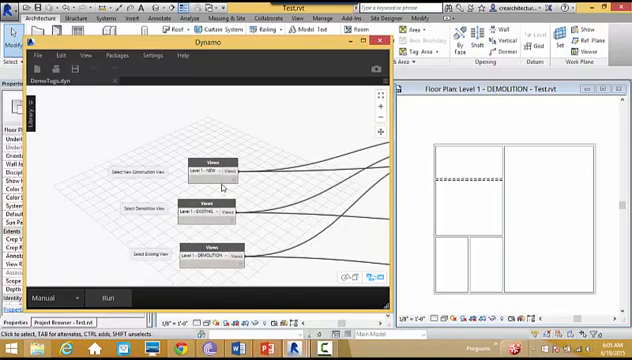
pyautogui.moveTo(224, 190)
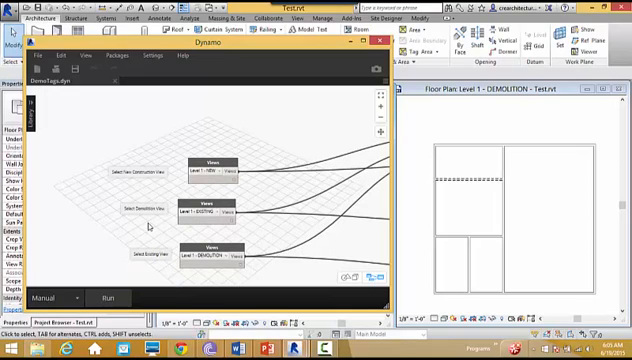
pyautogui.moveTo(222, 243)
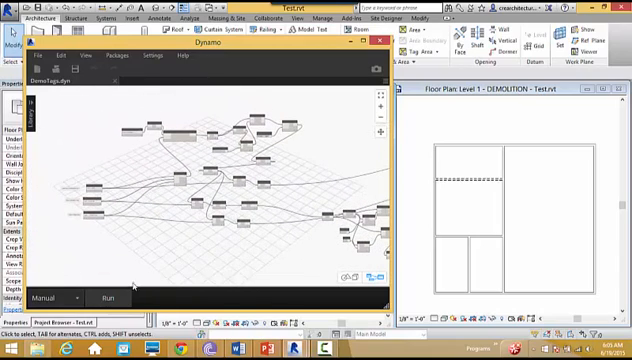
pyautogui.click(106, 299)
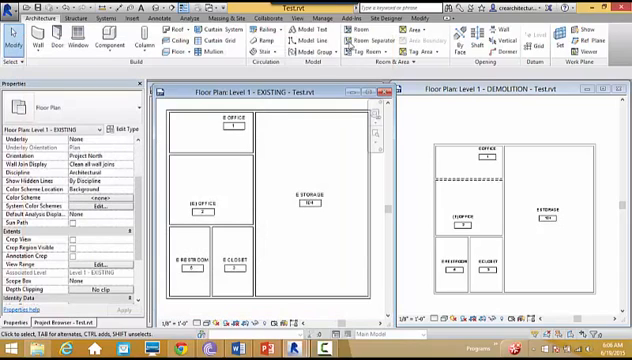
# Step: Select the E STORAGE room in the existing plan and rename it E LOBBY
pyautogui.click(305, 193)
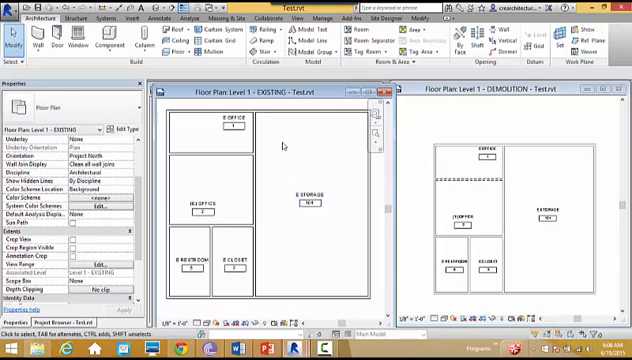
pyautogui.click(305, 196)
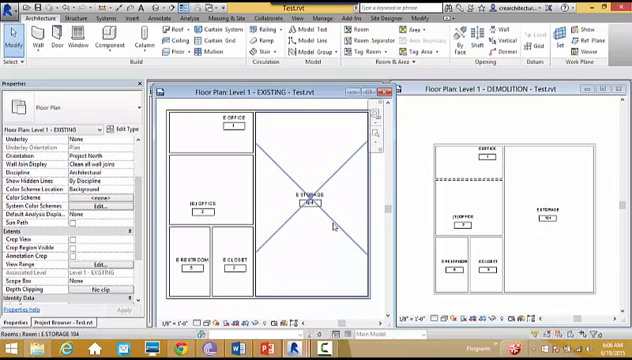
pyautogui.click(313, 200)
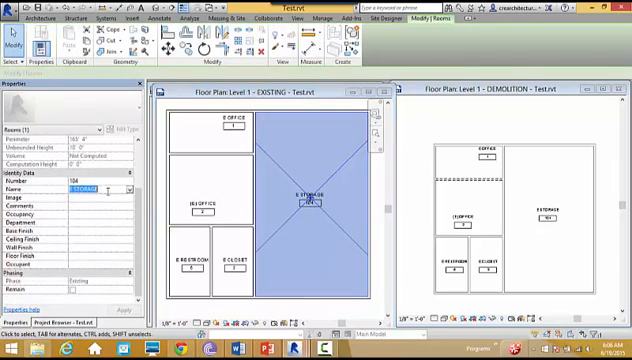
pyautogui.write('E CLOSET')
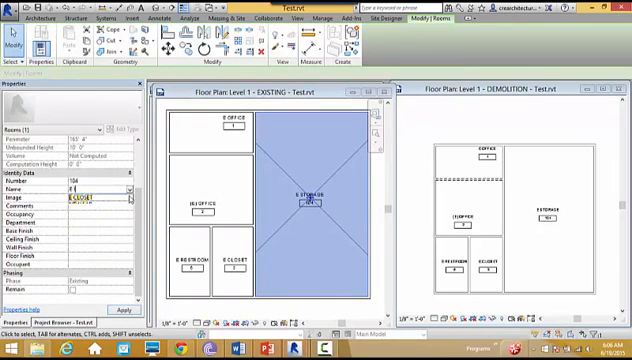
pyautogui.write('E LOBBY')
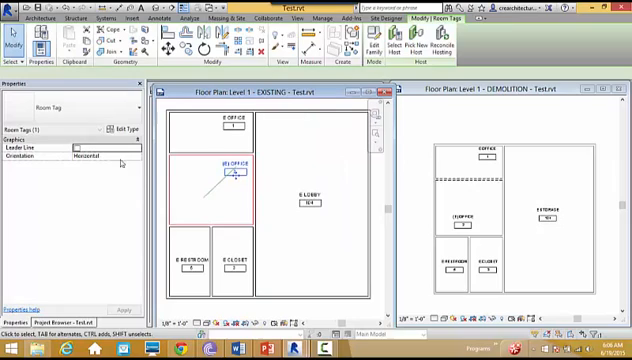
pyautogui.click(233, 195)
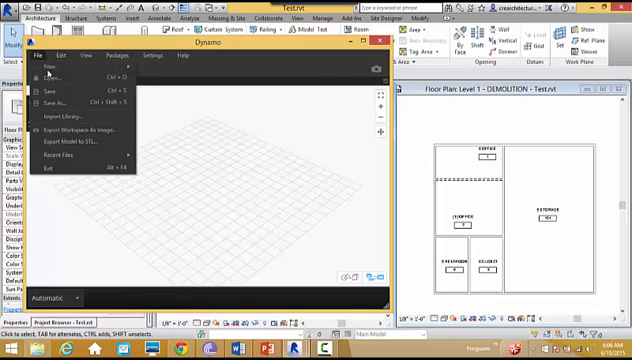
pyautogui.moveTo(55, 68)
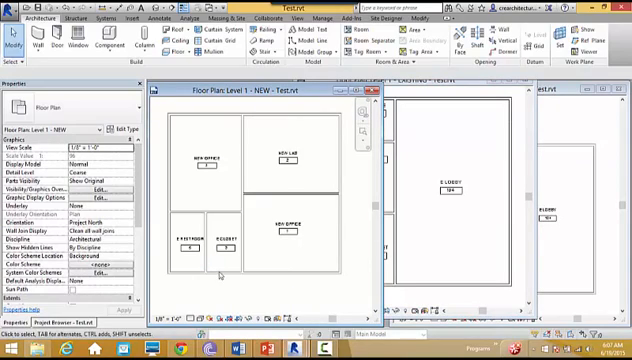
pyautogui.moveTo(279, 311)
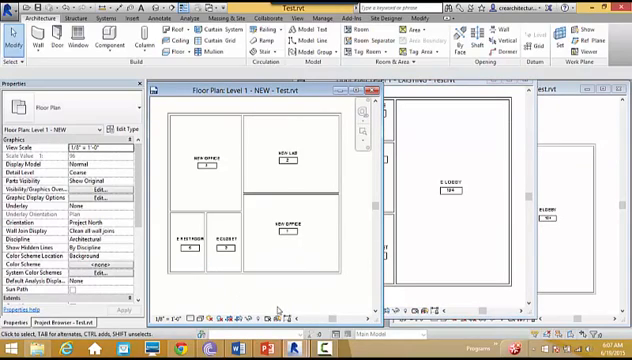